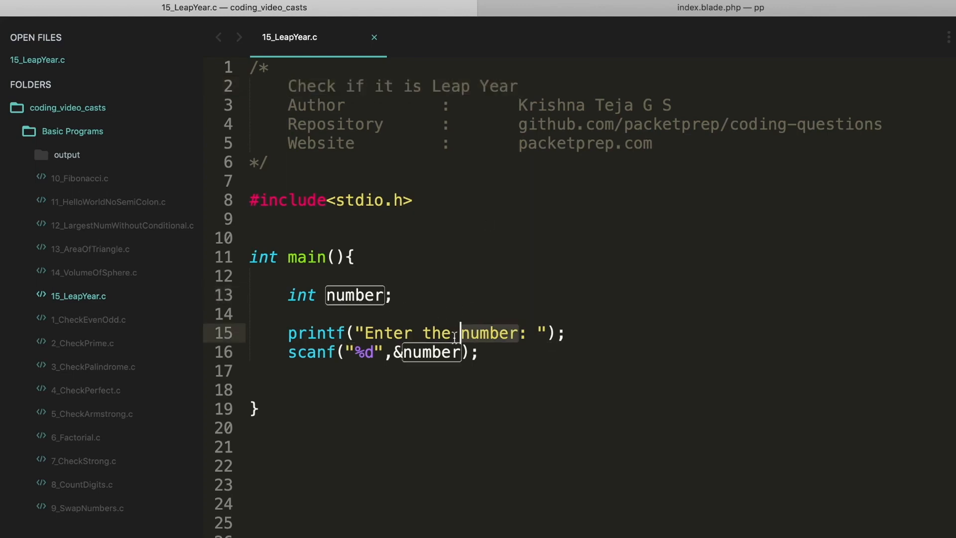
Change the prompt word 'number' to 'year' and begin an if( statement after scanf
key("Backspace")
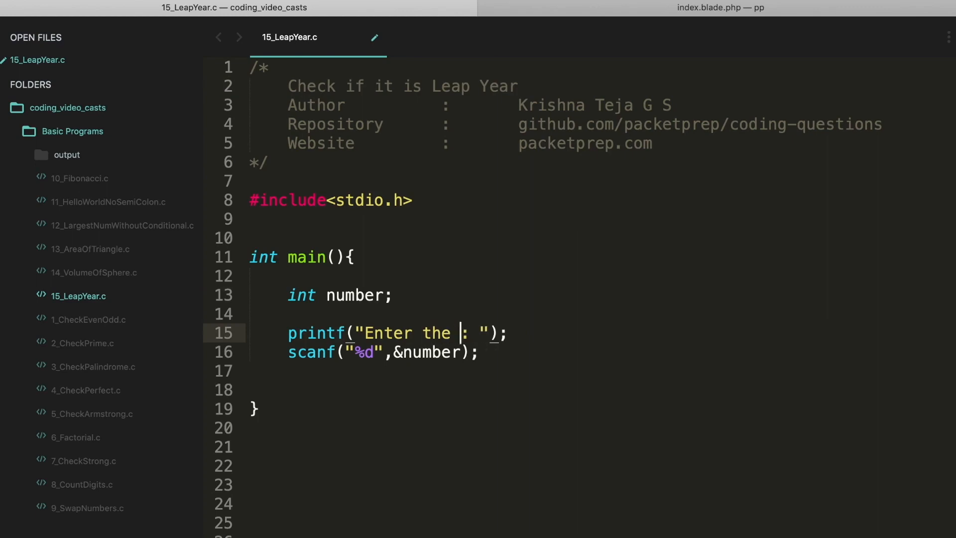
type("year")
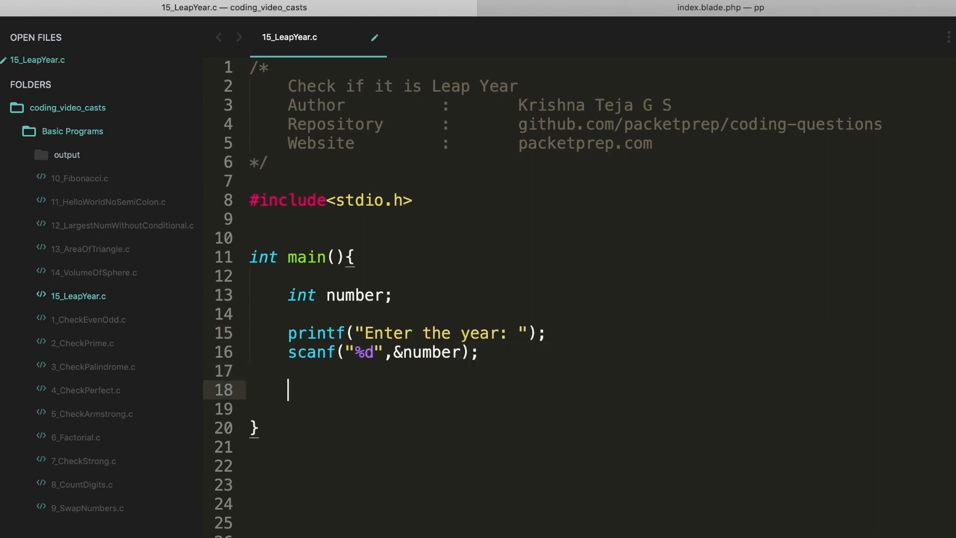
type("if(")
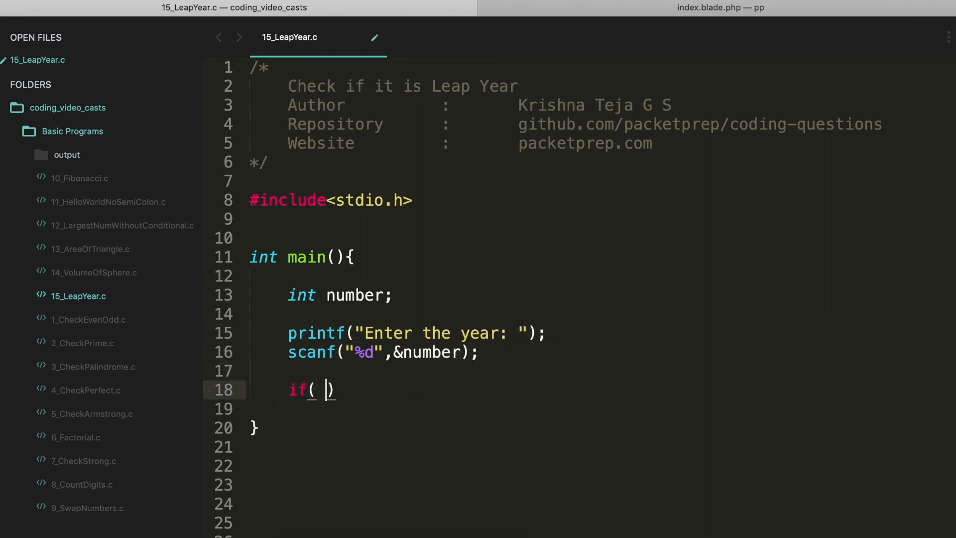
Write the if condition ((number % 4 ==0) && (number % 100 !=0))
type("(number)")
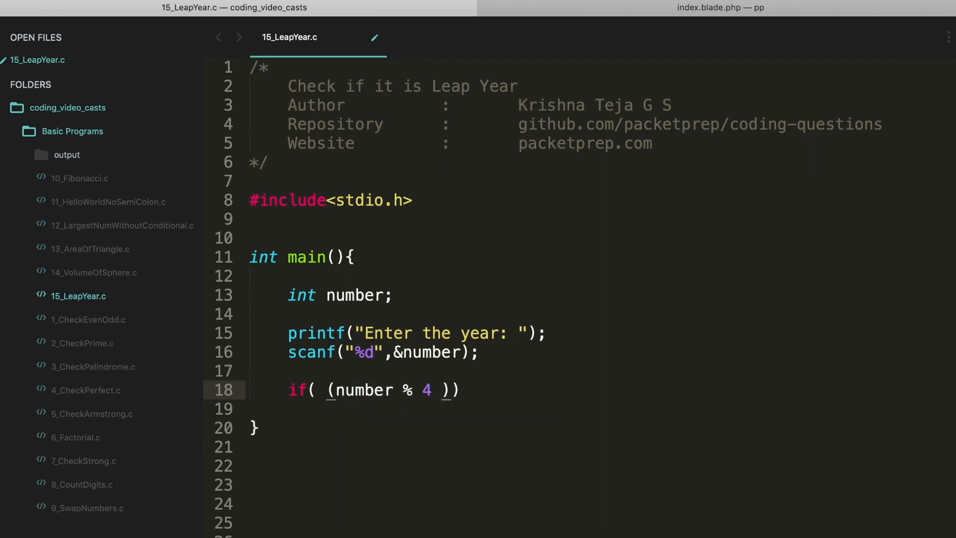
type("==0")
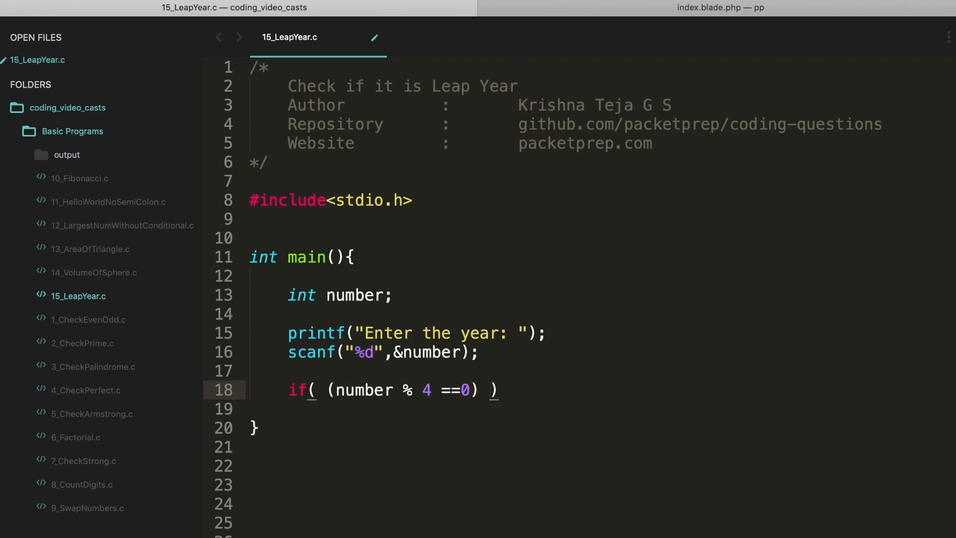
type("&& (number)")
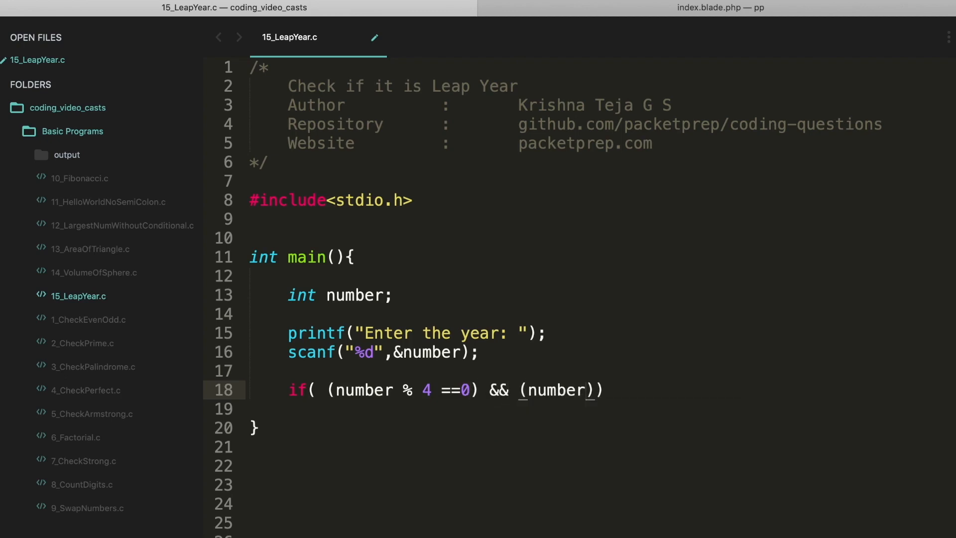
type("% 100")
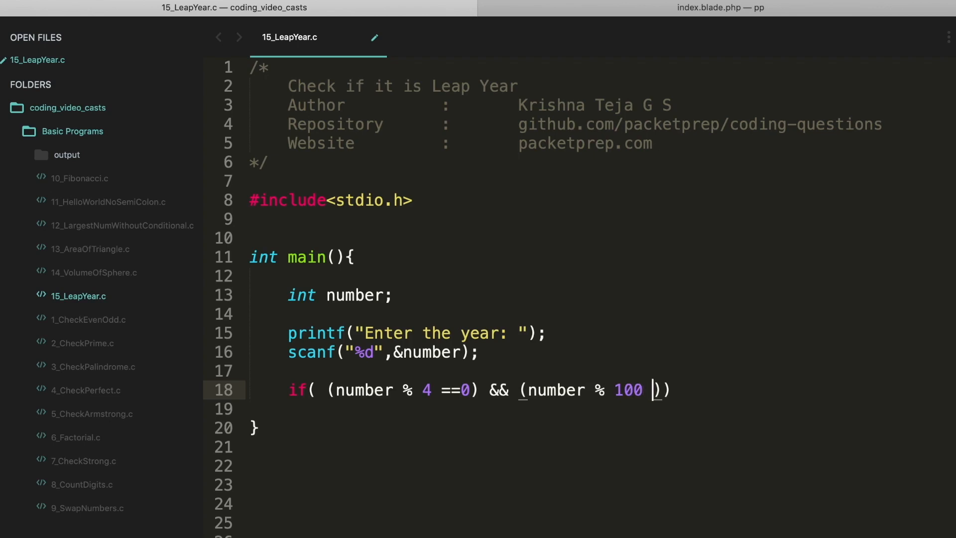
type("!=0")
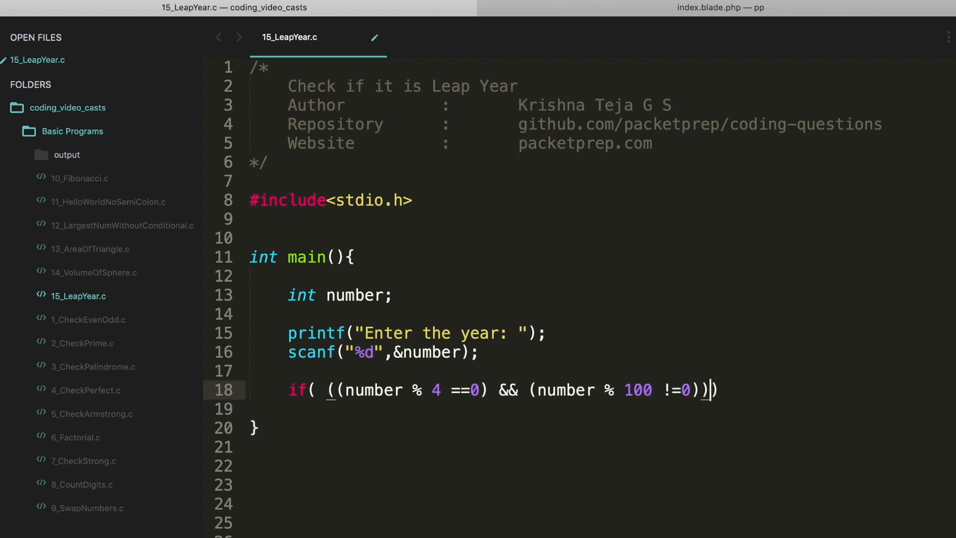
Add '|| (number % 400 == 0)' on a new line of the if condition
key("enter")
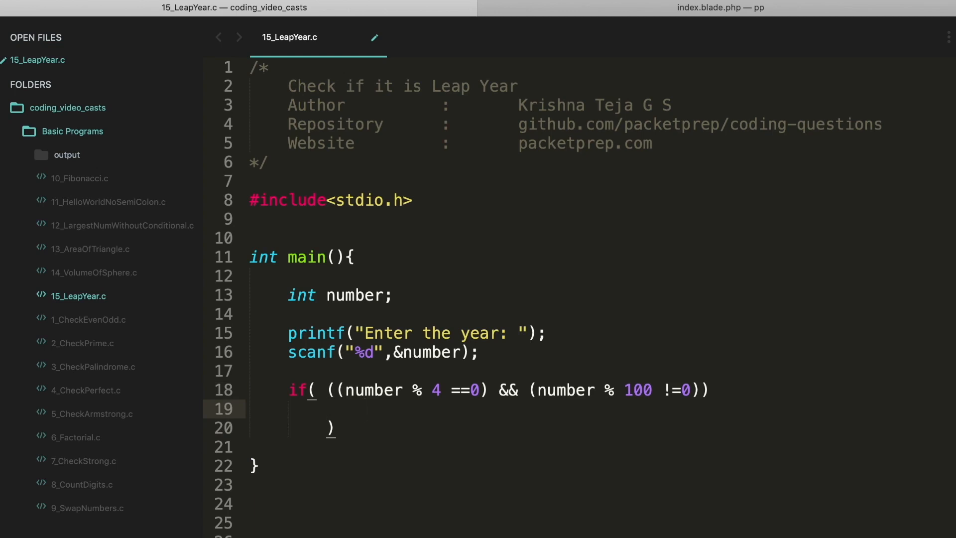
type("|| (number)")
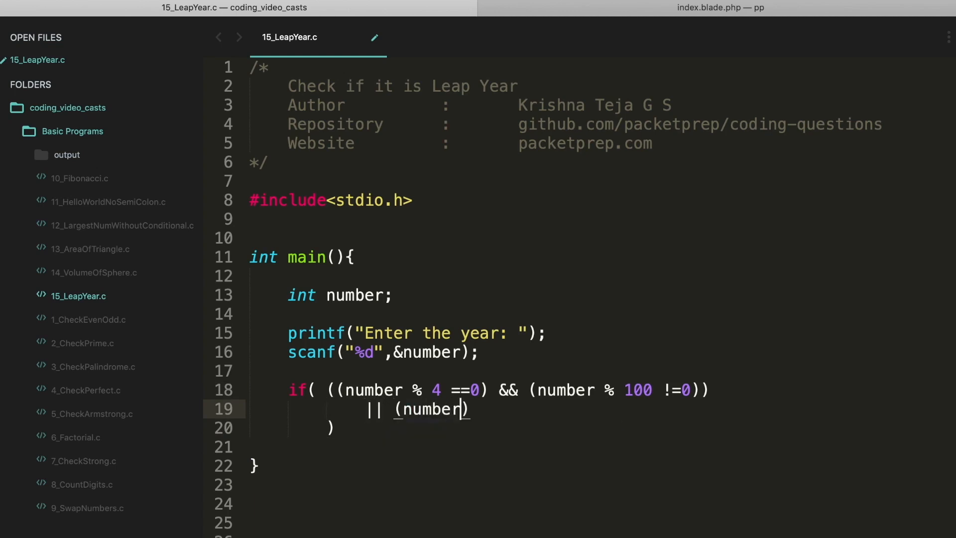
type("% 400 == 0")
left_click(595, 446)
type("{")
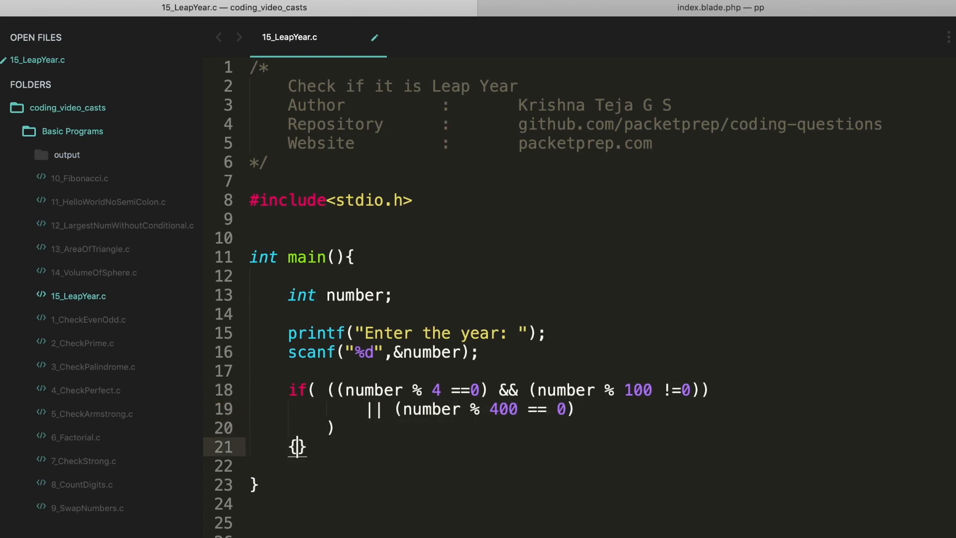
Print '%d is a Leap Year' in the if block, with an else printing '%d is a not Leap Year'
type("printf(\"%d is\"")
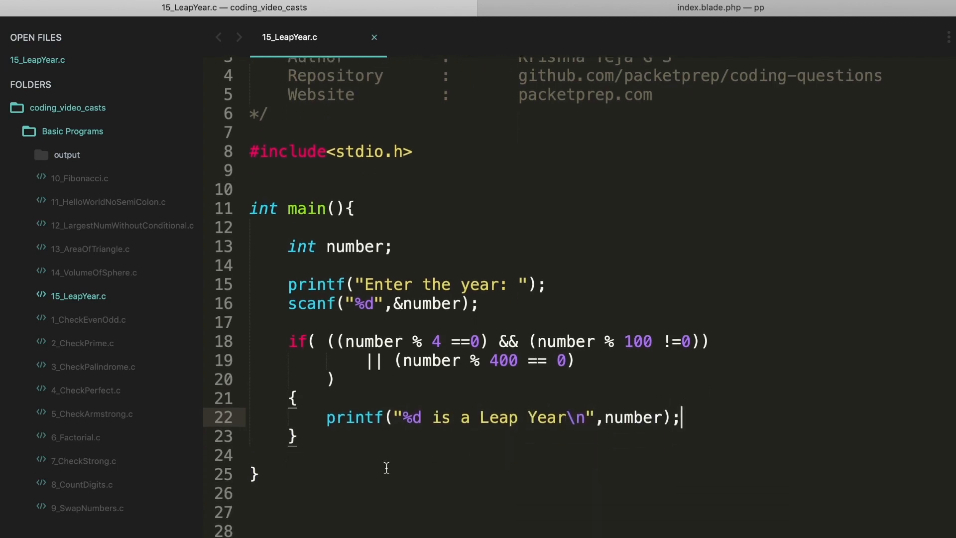
type("else")
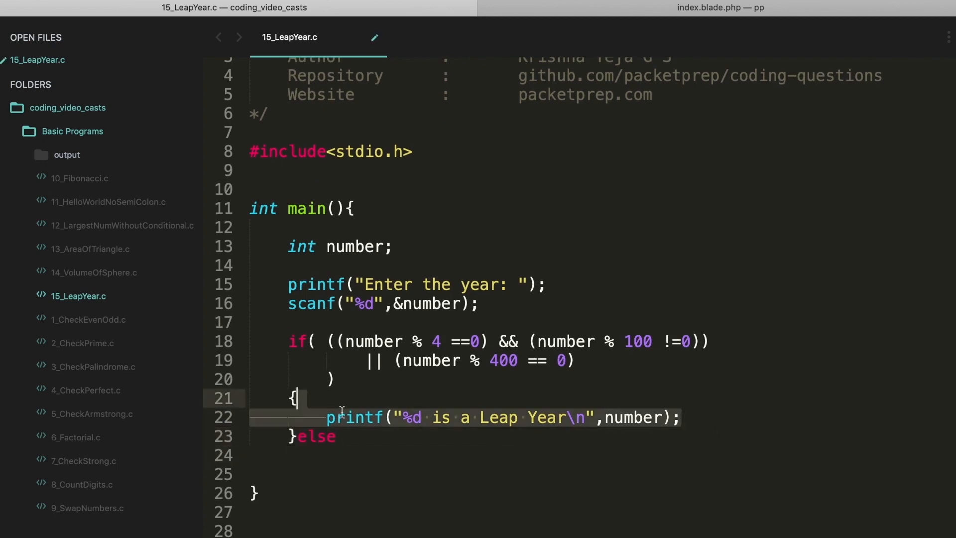
type("printf(\"%d is a not Leap Year\\n\",number);")
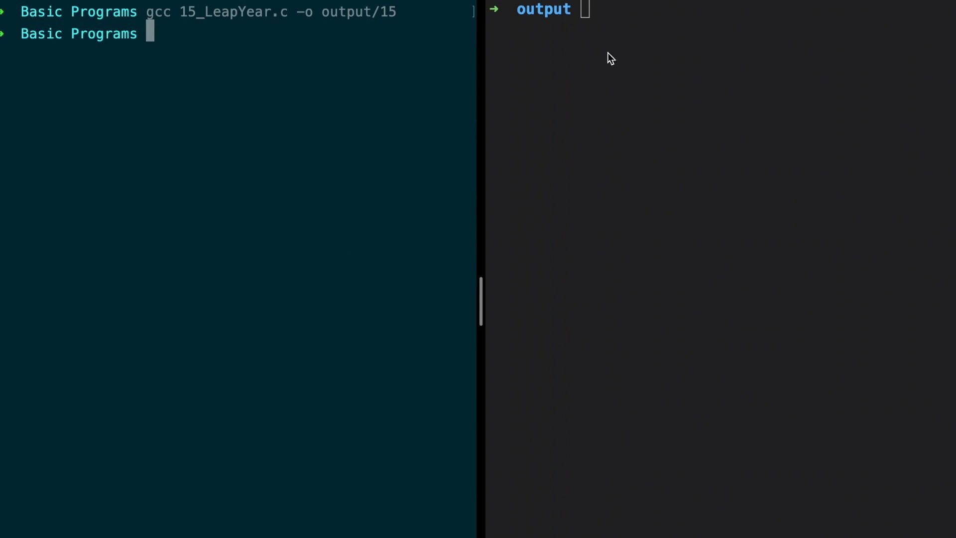
Run ./15 and enter the year 2012
type("./15")
type("201")
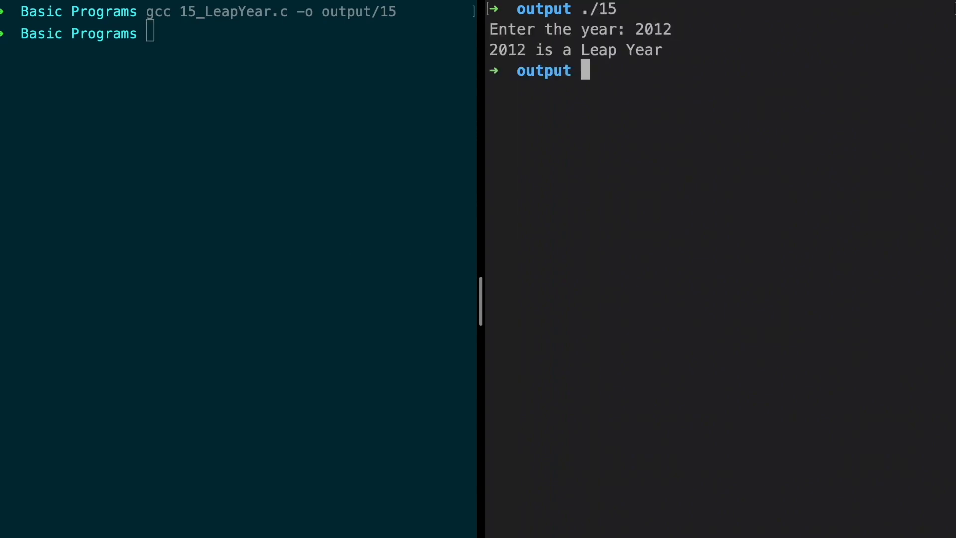
type("201")
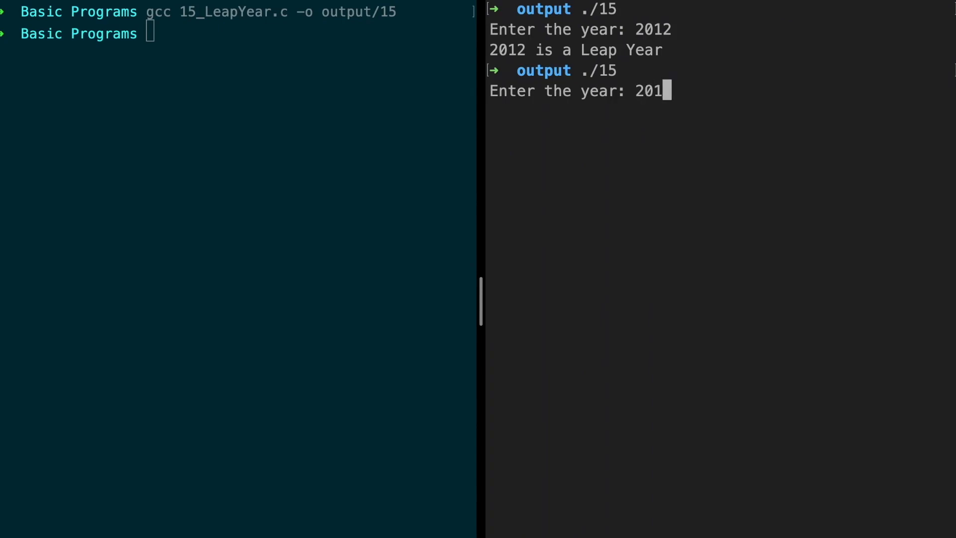